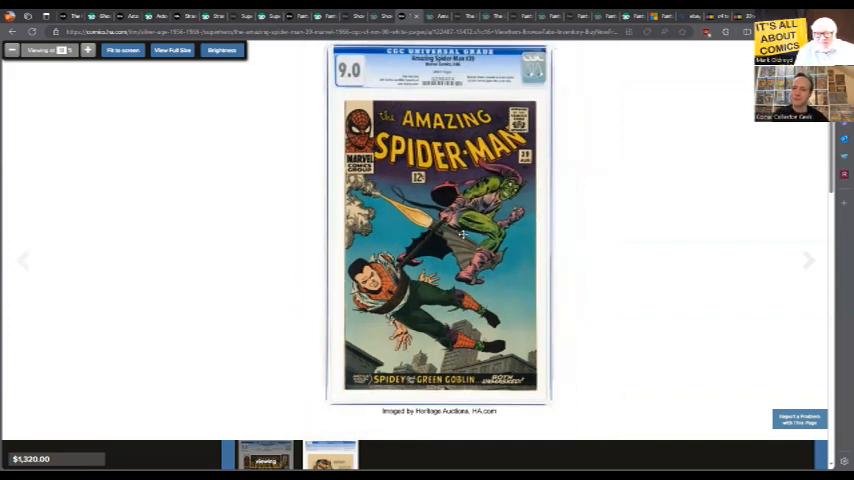
Step: Close the enlarged Amazing Spider-Man #39 cover to return to its $1,320 lot page
right_click(440, 235)
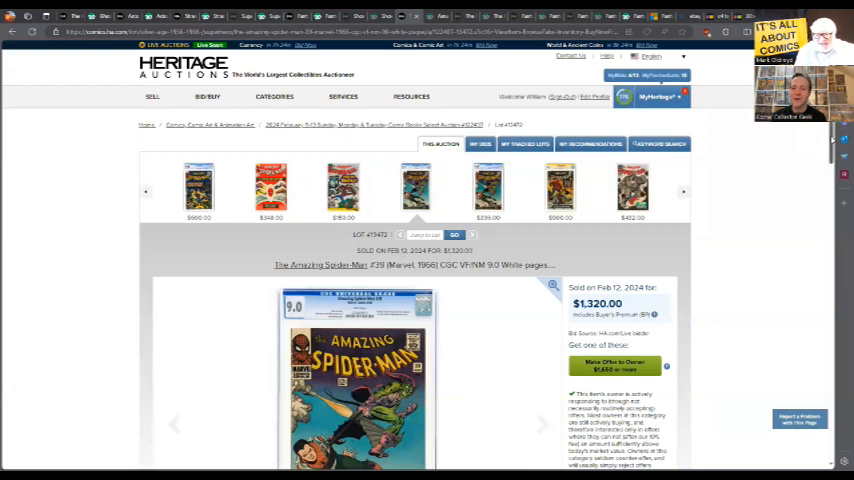
scroll(down, 3)
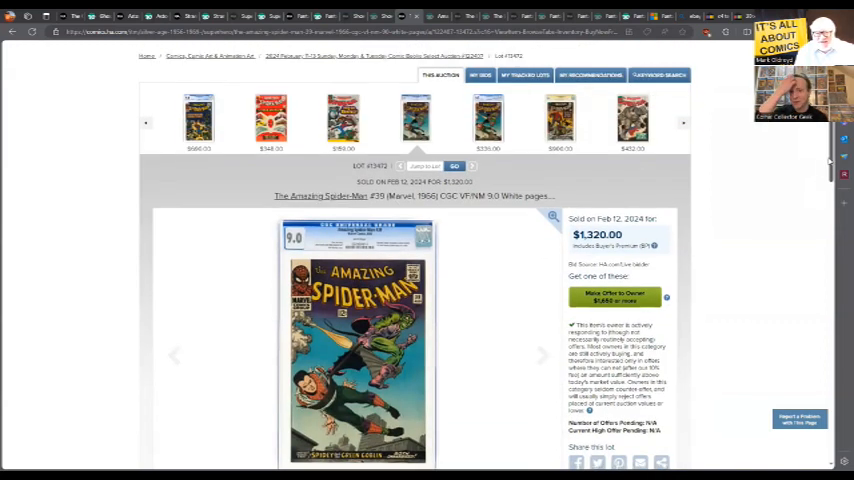
scroll(down, 3)
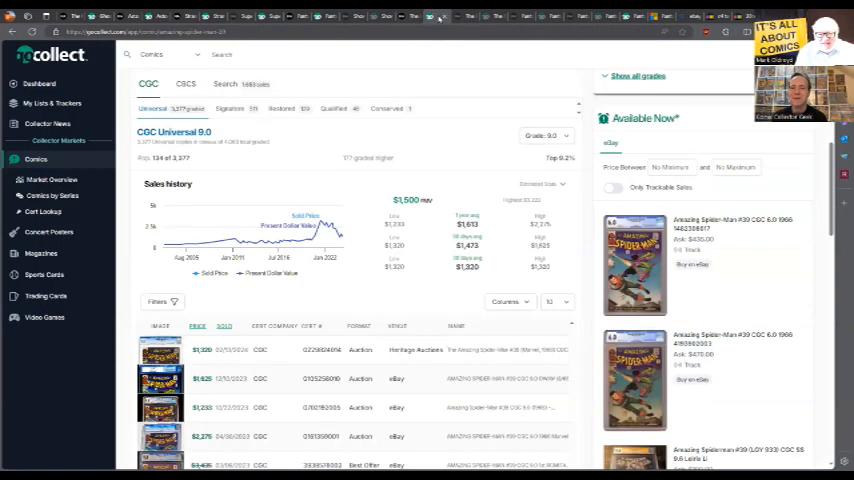
mouse_move(320, 243)
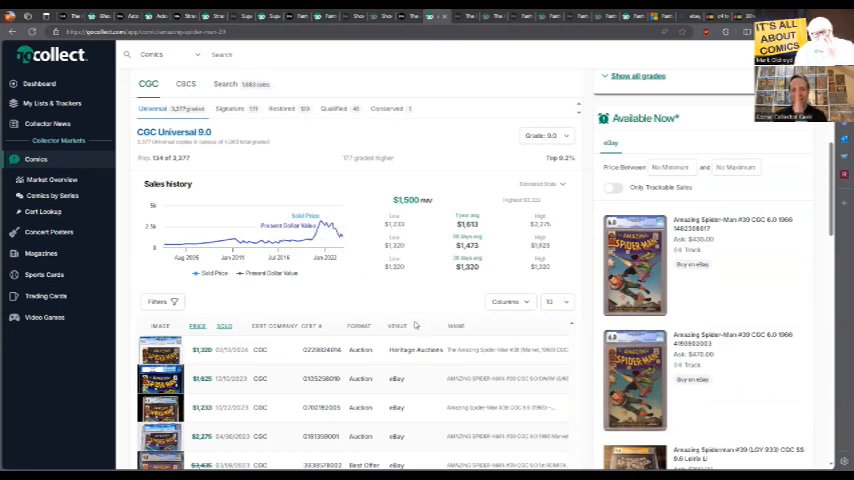
mouse_move(388, 304)
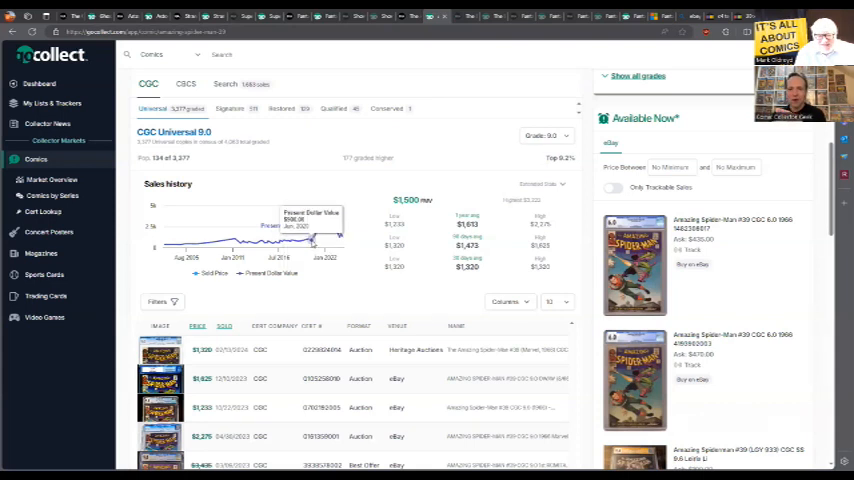
mouse_move(318, 235)
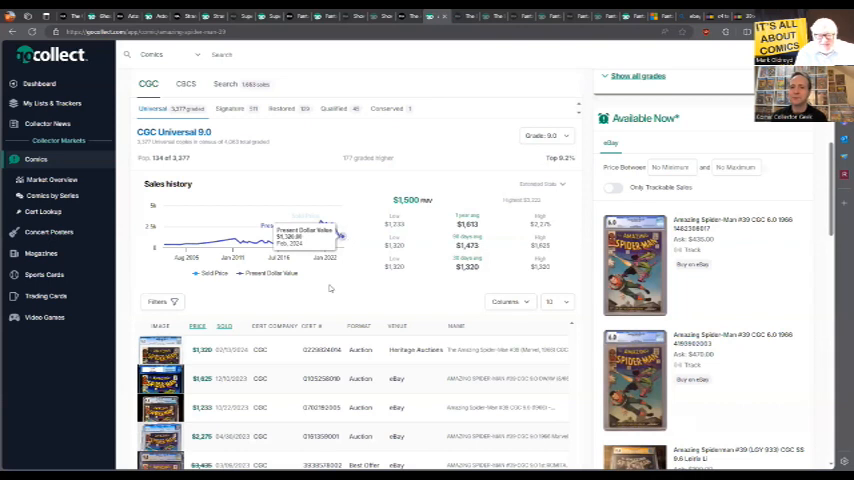
mouse_move(348, 245)
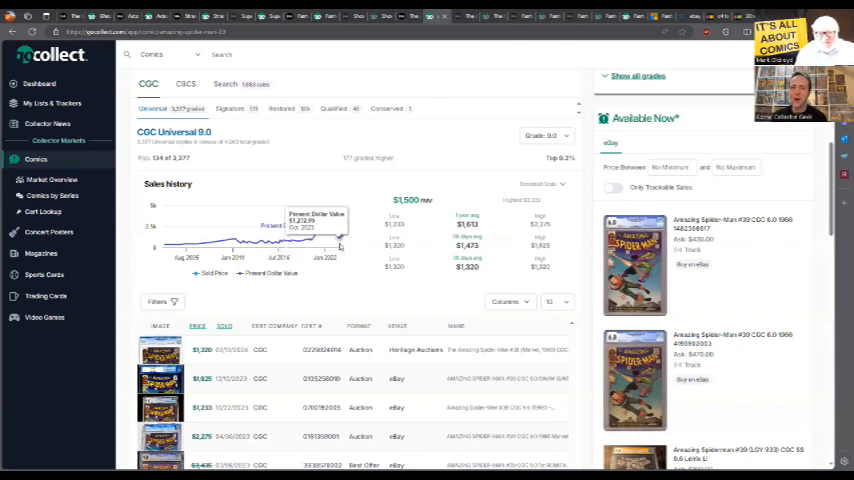
mouse_move(293, 277)
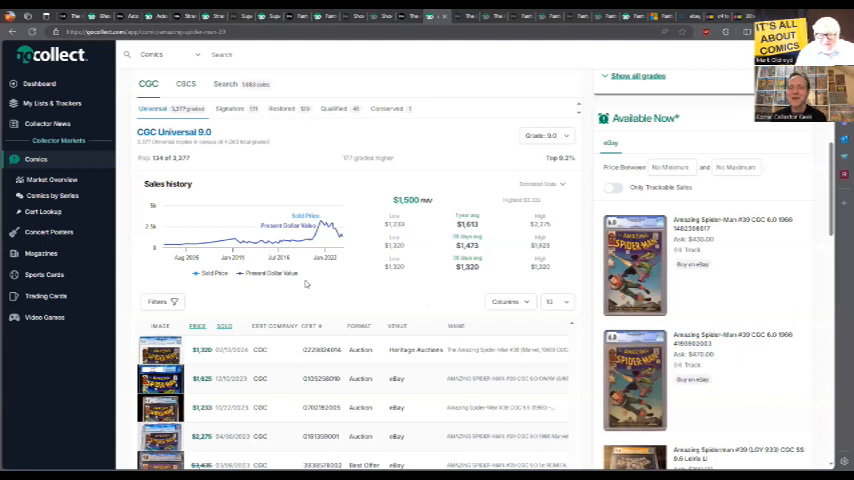
mouse_move(479, 225)
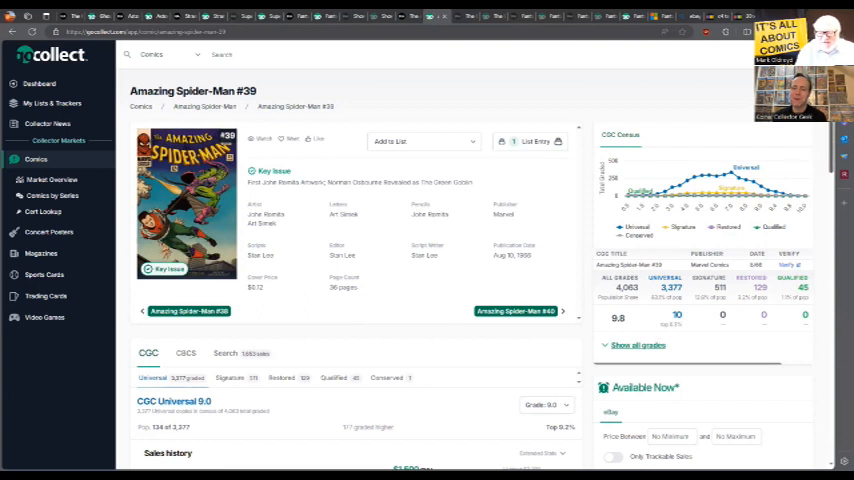
Step: Scroll the GoCollect Amazing Spider-Man #39 CGC 9.0 sales history page
scroll(down, 3)
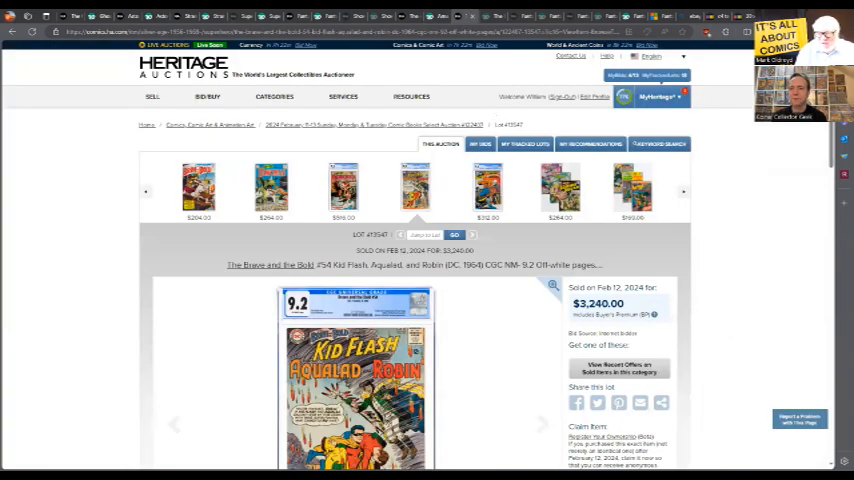
Step: Scroll down the Brave and the Bold #54 CGC 9.2 lot page to its cover image
scroll(down, 3)
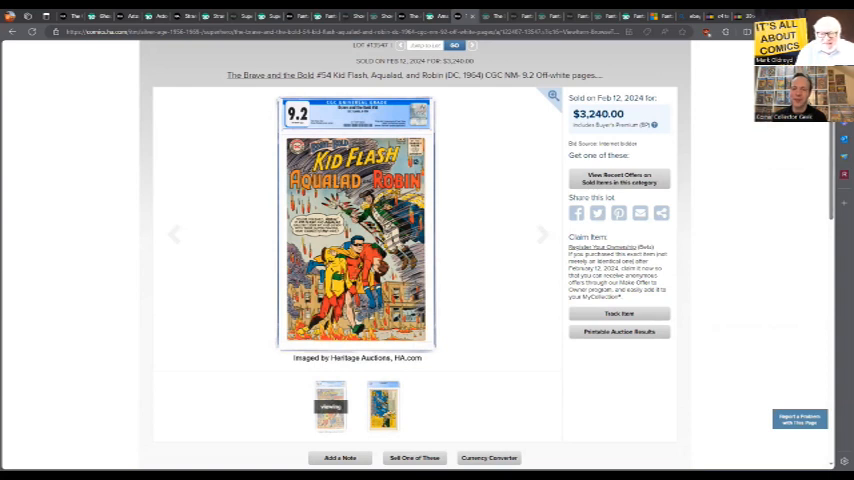
scroll(down, 3)
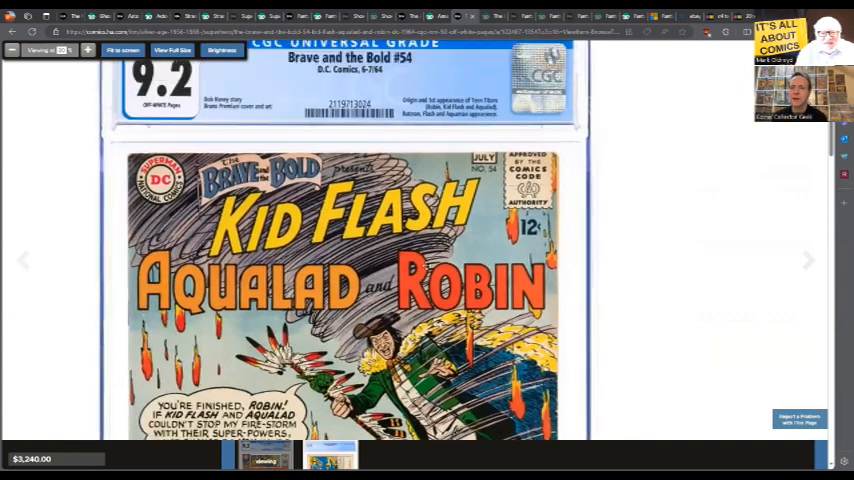
Step: Zoom on the Brave and the Bold #54 slab label, then close the image viewer
scroll(down, 3)
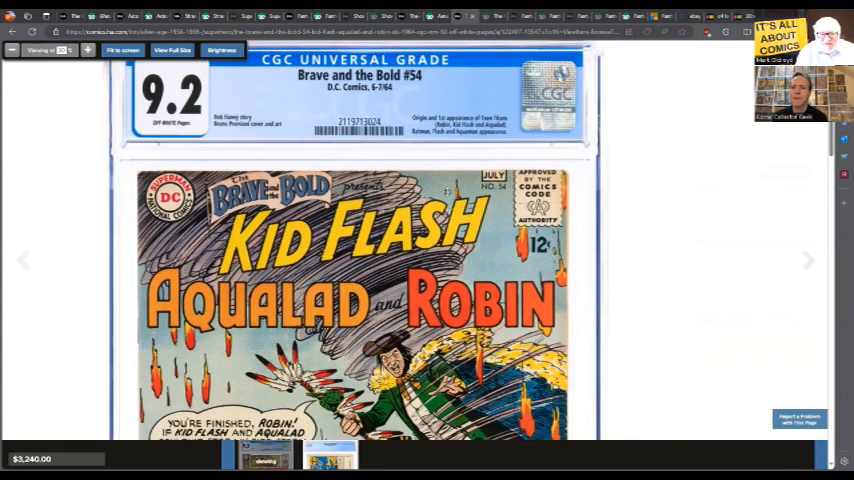
click(122, 50)
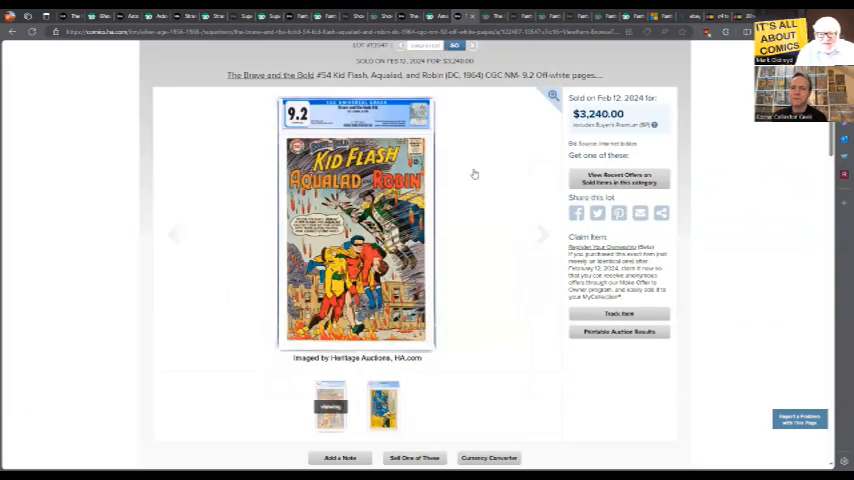
scroll(up, 3)
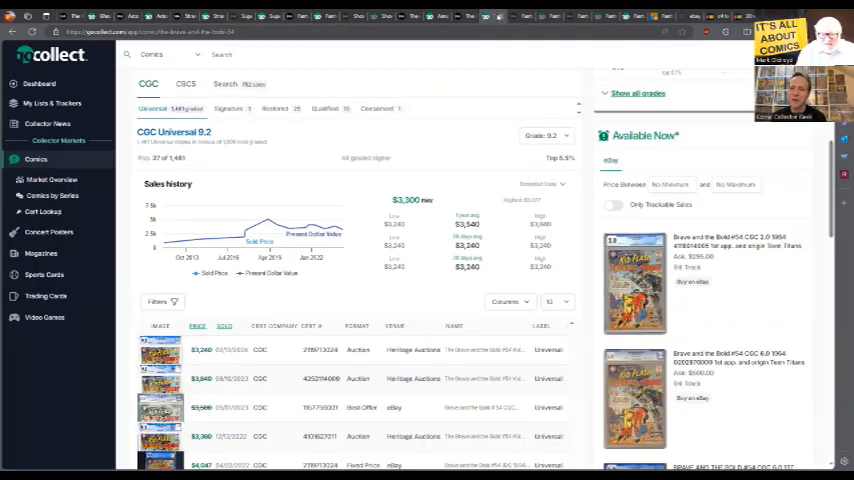
mouse_move(205, 240)
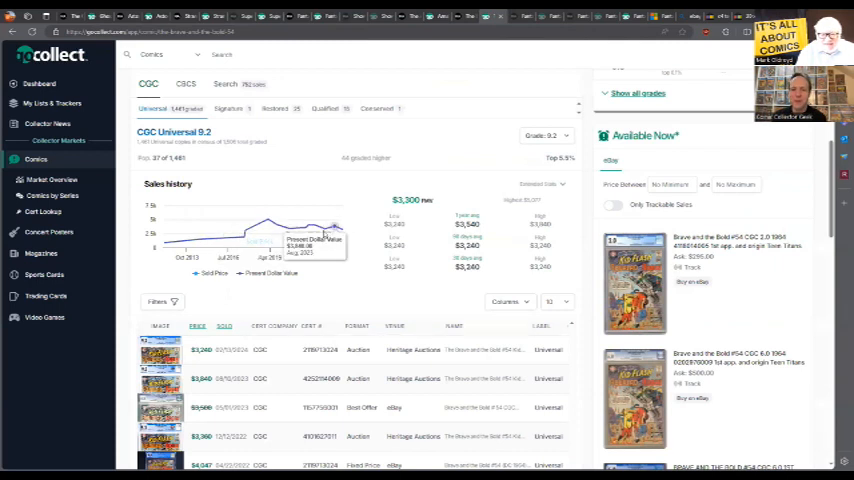
mouse_move(267, 220)
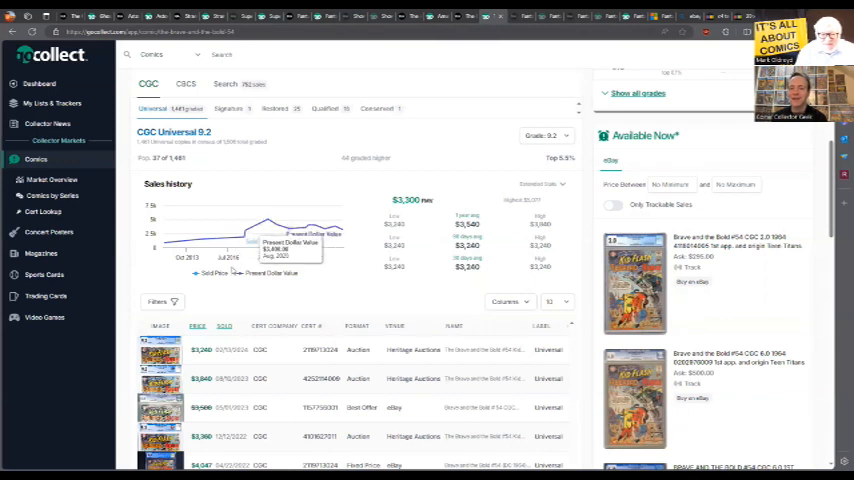
mouse_move(245, 243)
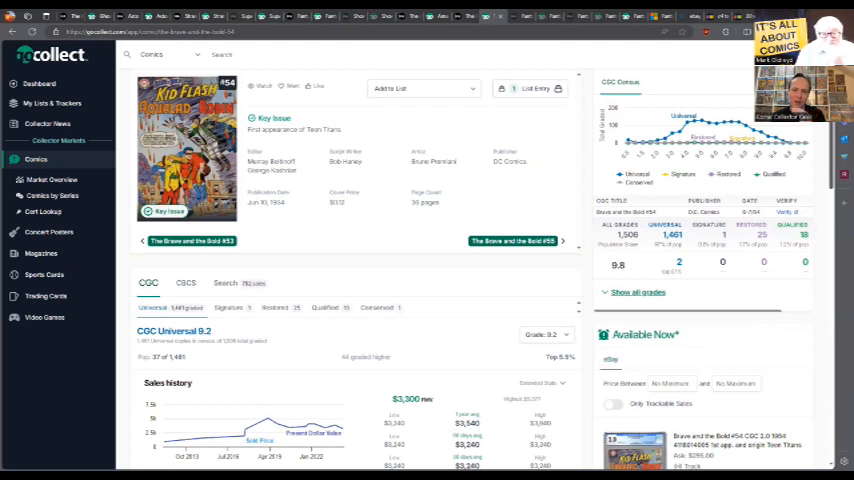
scroll(down, 3)
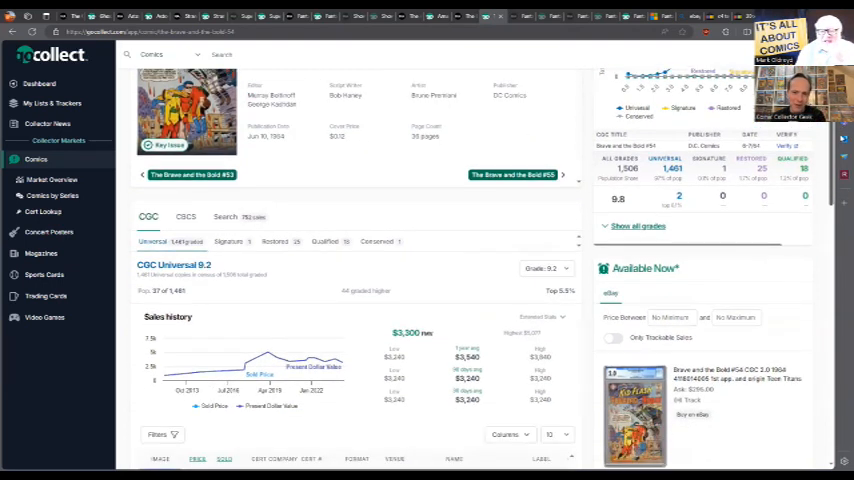
scroll(down, 3)
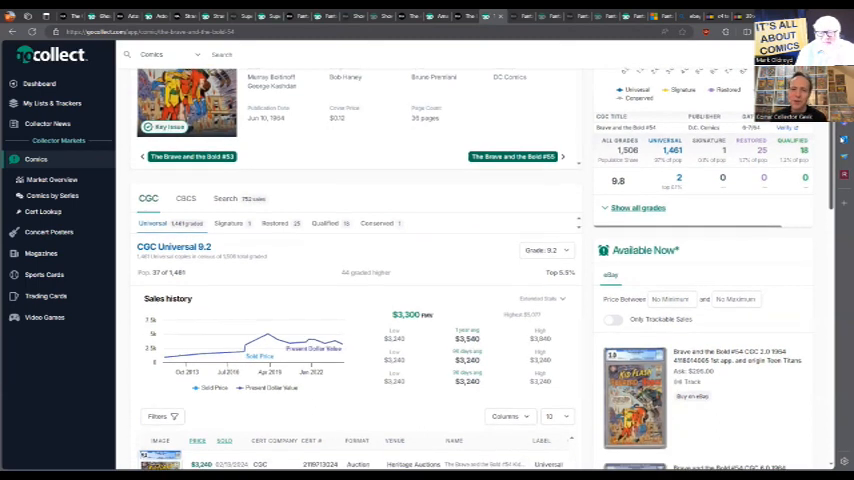
scroll(down, 3)
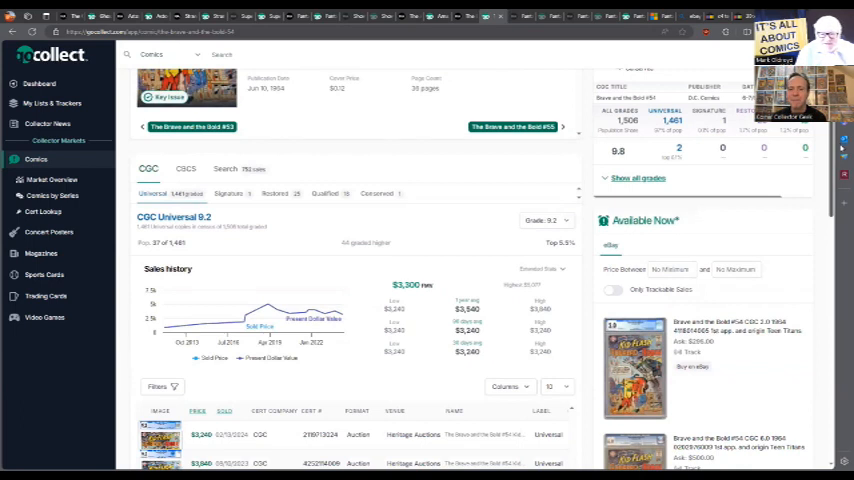
scroll(down, 3)
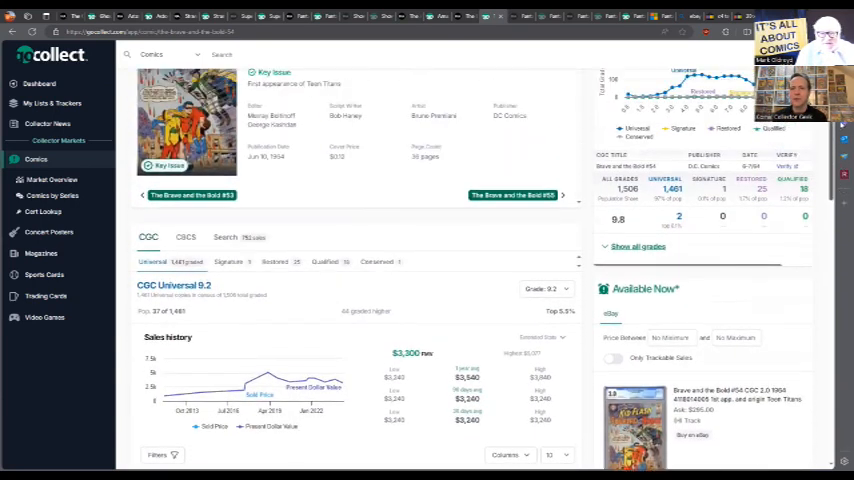
scroll(down, 3)
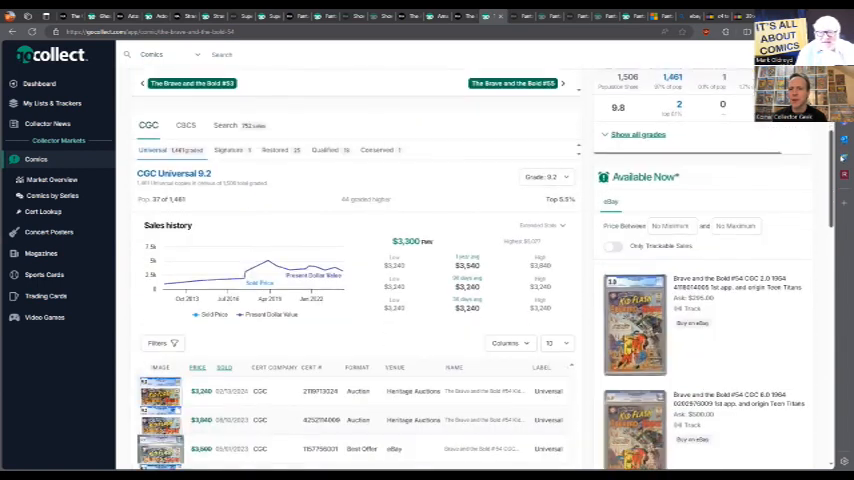
scroll(up, 3)
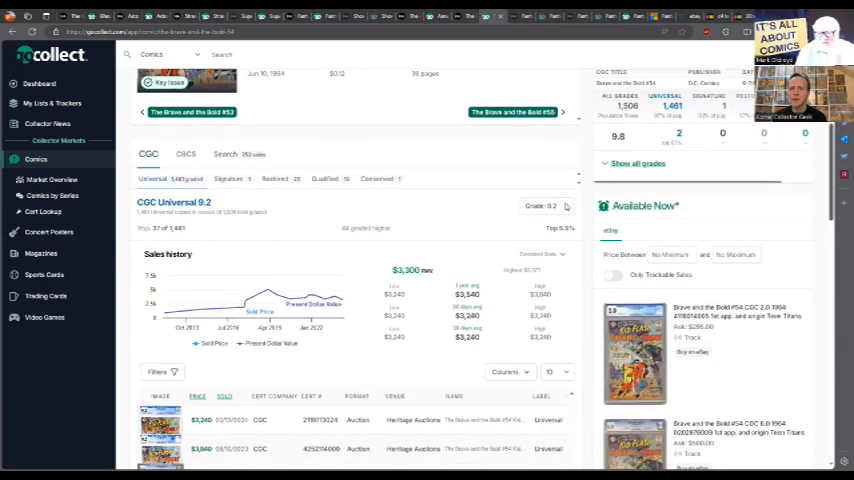
click(547, 206)
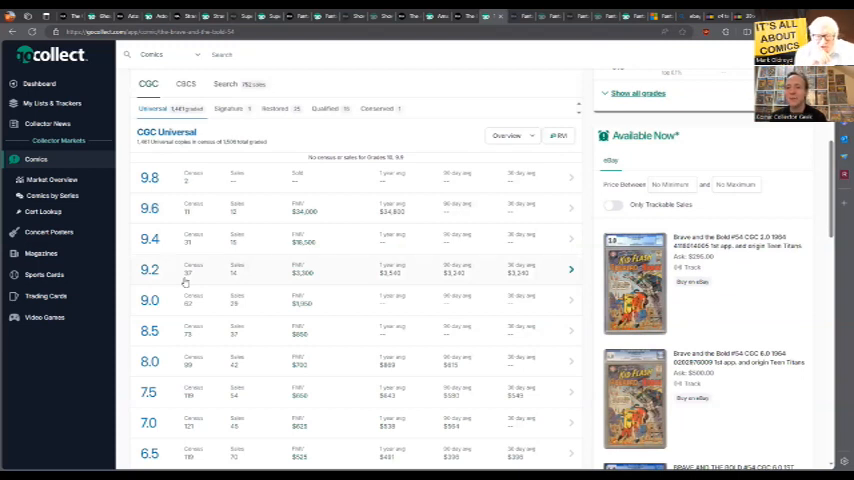
mouse_move(263, 259)
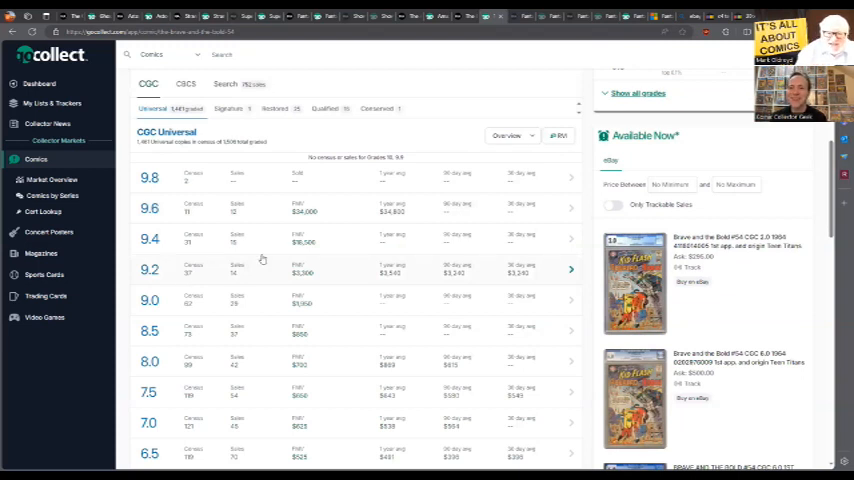
mouse_move(303, 277)
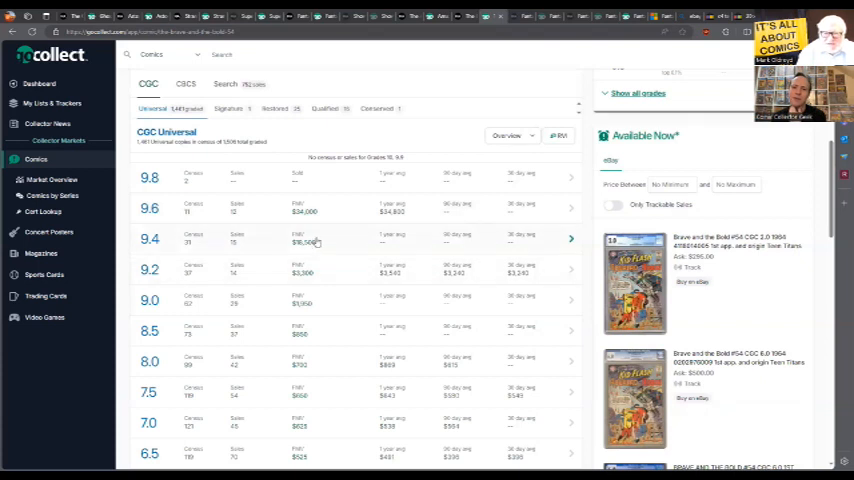
mouse_move(348, 275)
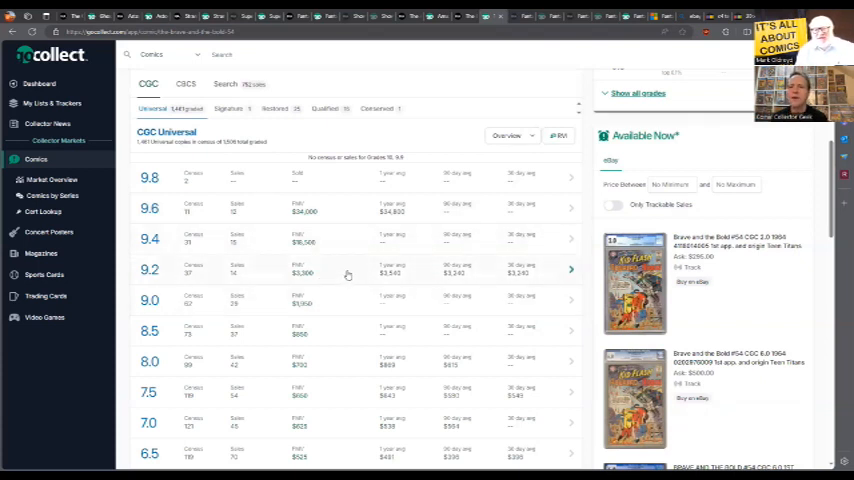
mouse_move(357, 262)
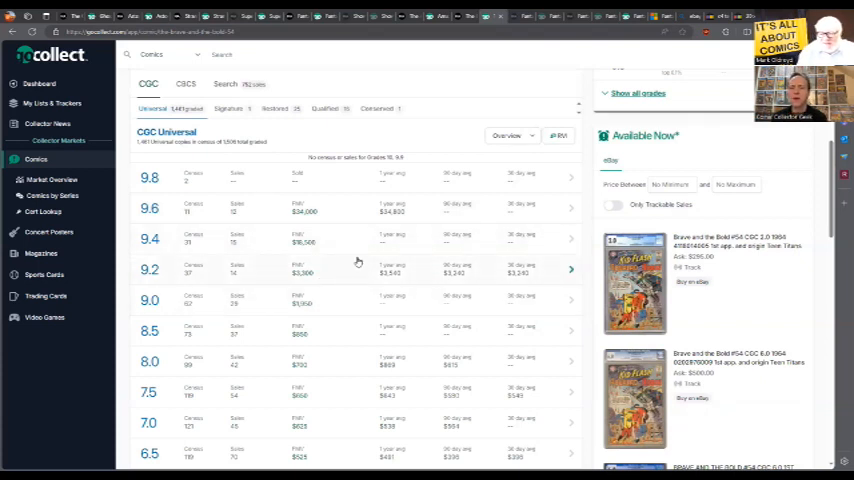
mouse_move(520, 22)
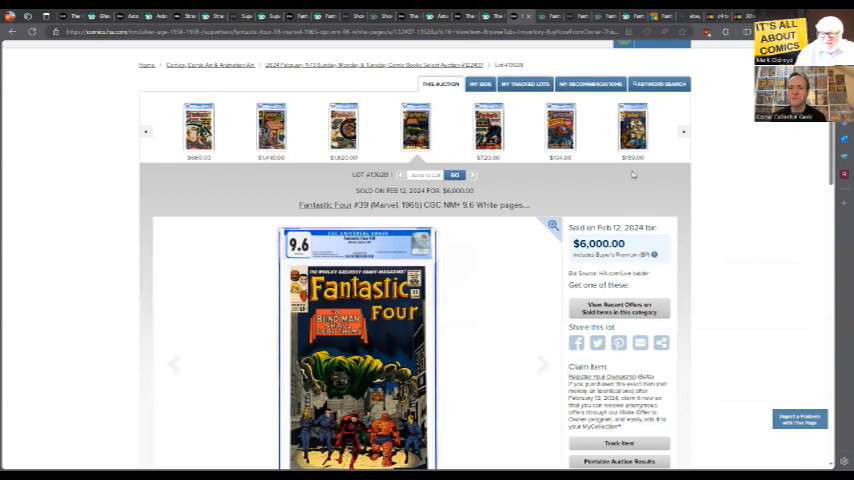
Step: Scroll to the Fantastic Four #39 CGC 9.6 cover and enlarge it full-size
scroll(down, 3)
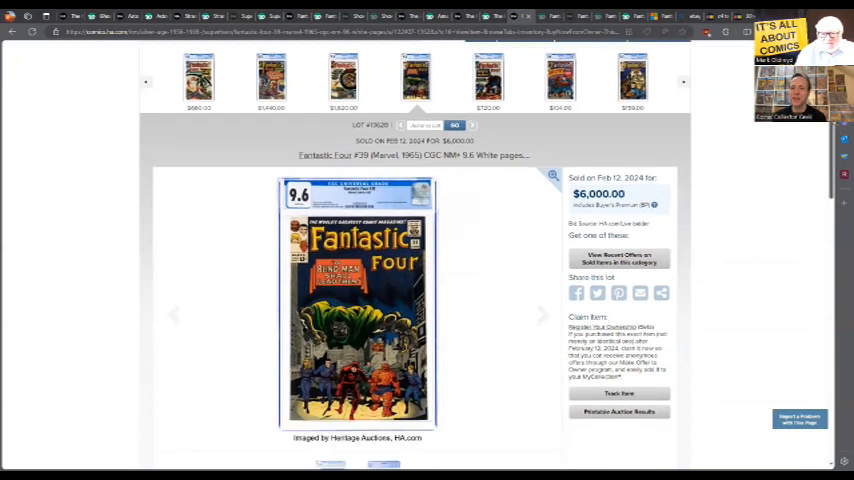
scroll(down, 3)
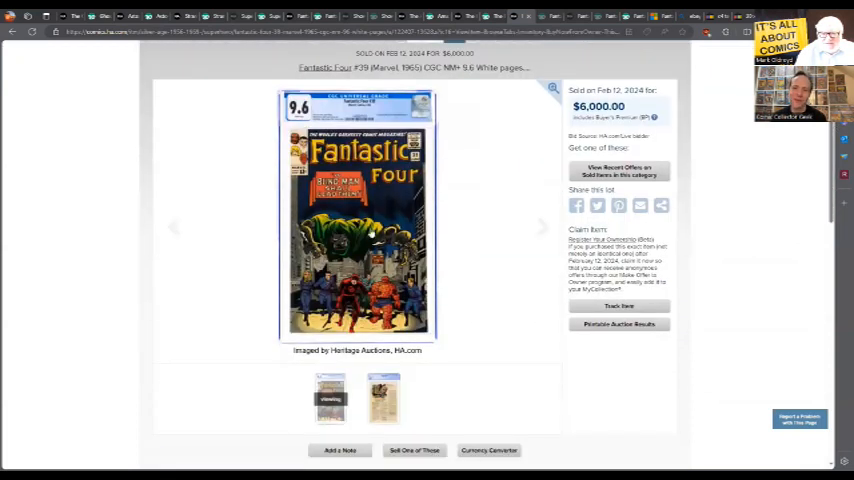
click(357, 215)
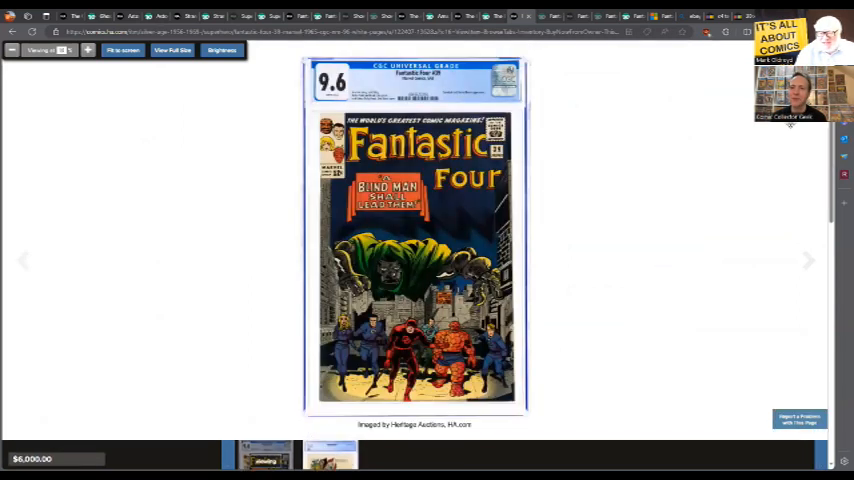
mouse_move(607, 129)
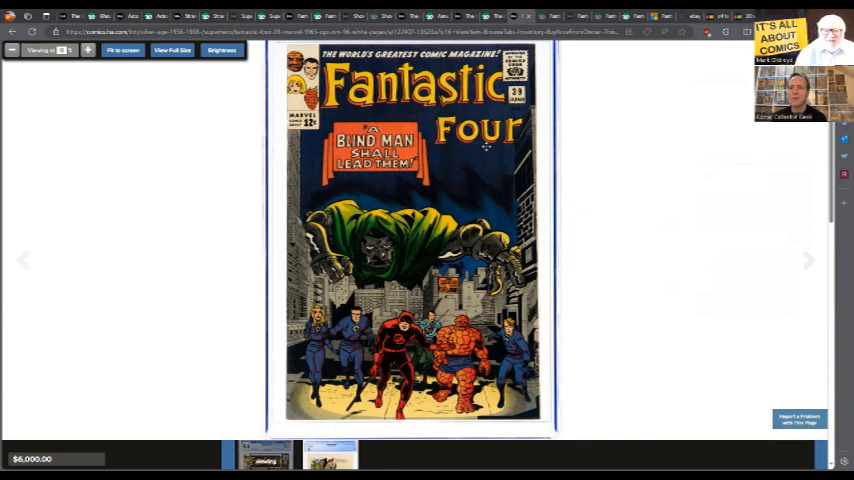
mouse_move(802, 235)
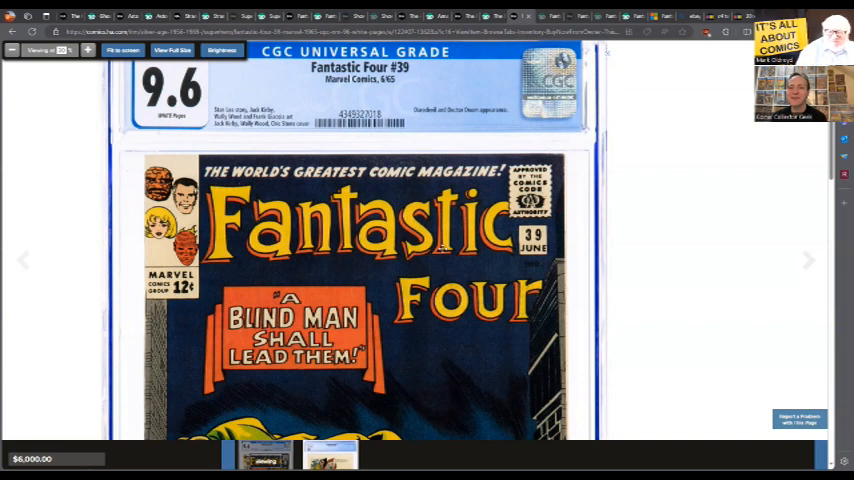
Step: Zoom into the Doctor Doom cover artwork of Fantastic Four #39 in the viewer
click(171, 50)
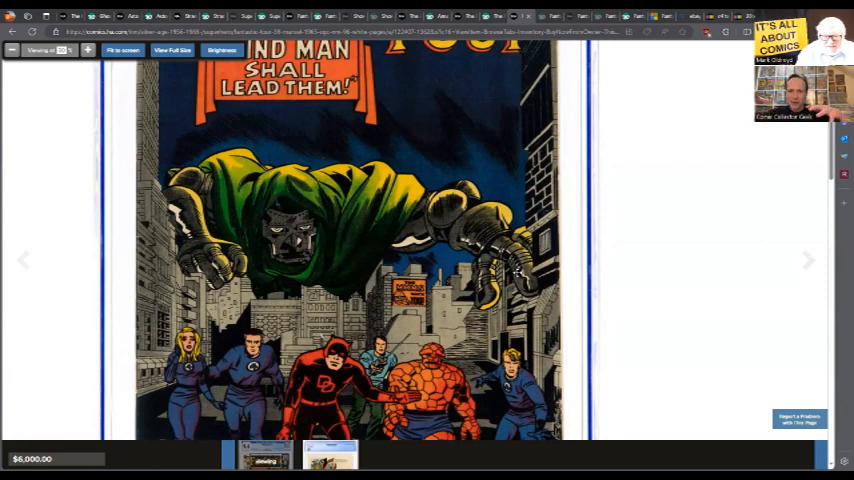
click(122, 50)
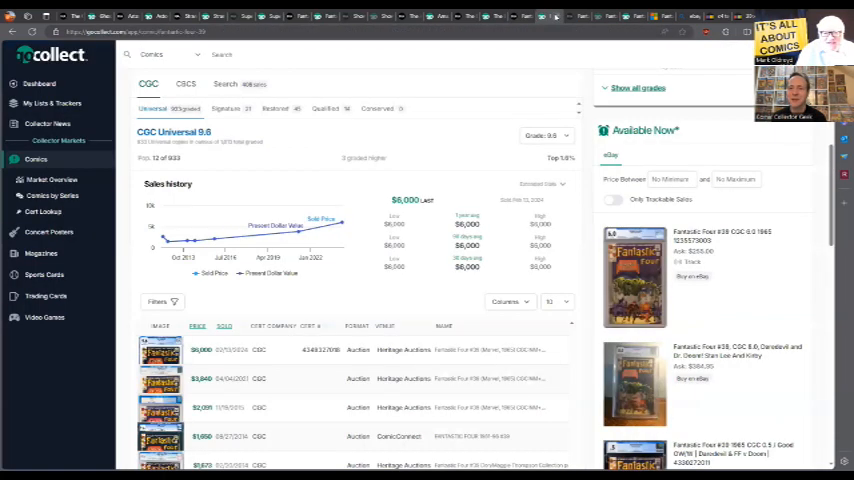
mouse_move(340, 222)
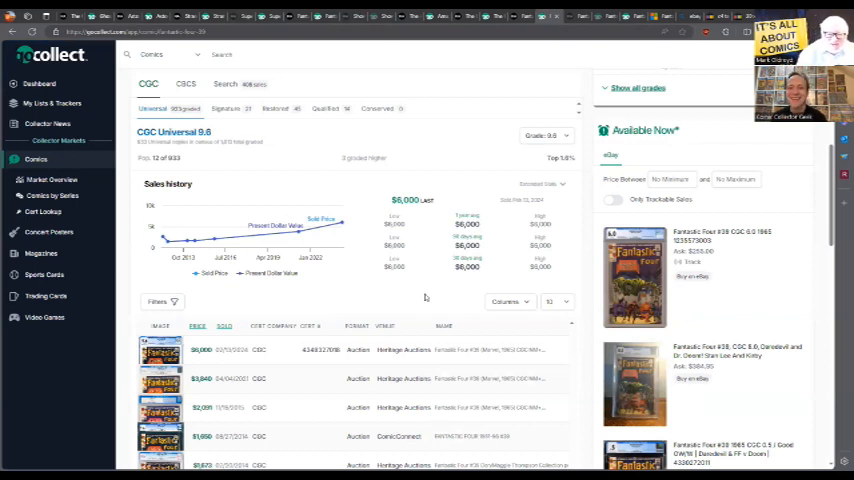
mouse_move(283, 245)
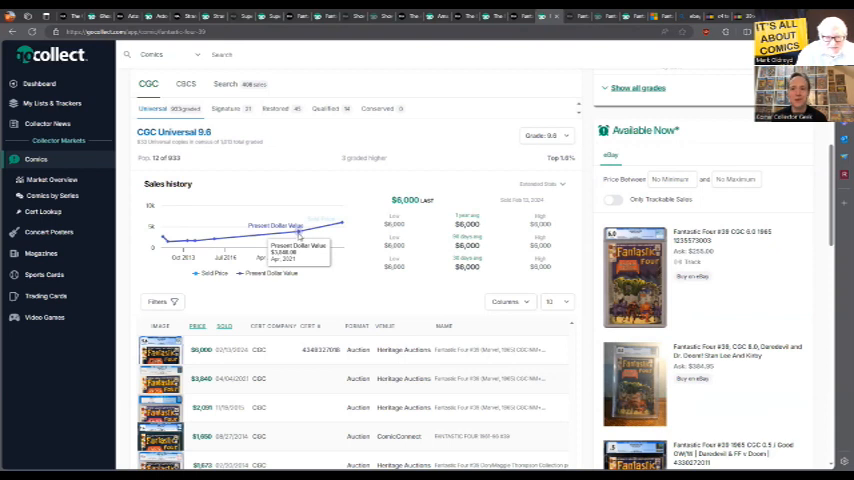
mouse_move(335, 221)
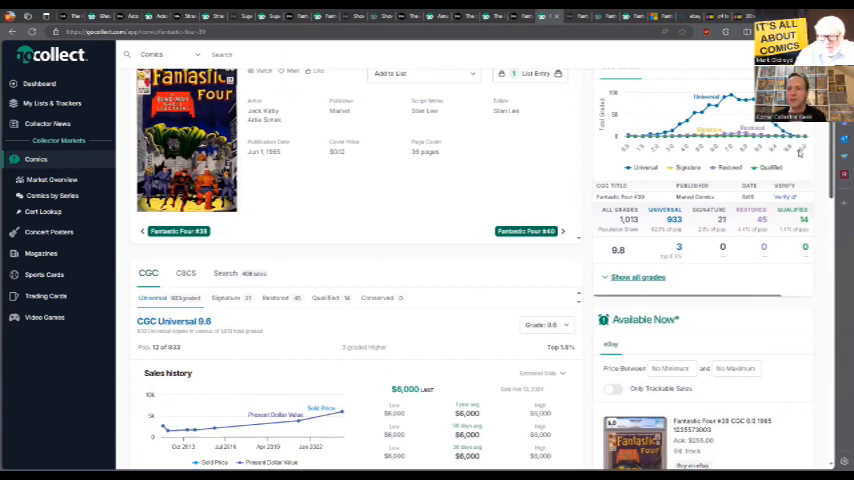
click(545, 324)
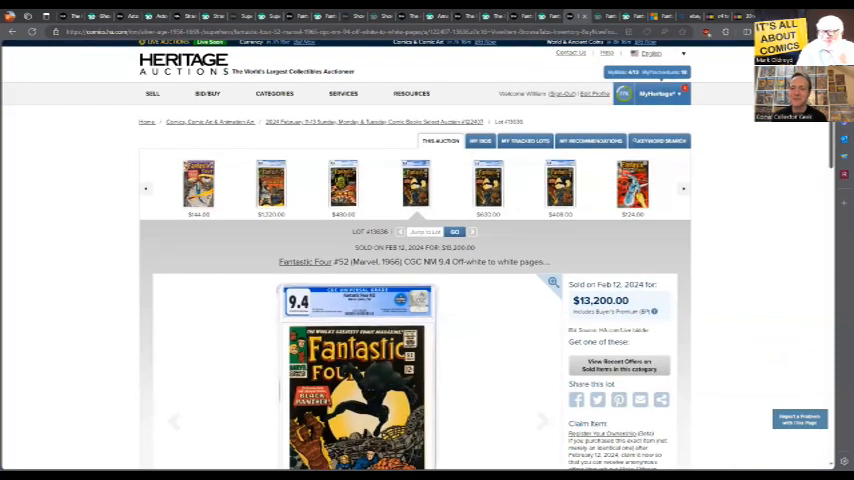
Step: Scroll through the Fantastic Four #52 CGC 9.4 lot page showing the $13,200 sale
scroll(down, 3)
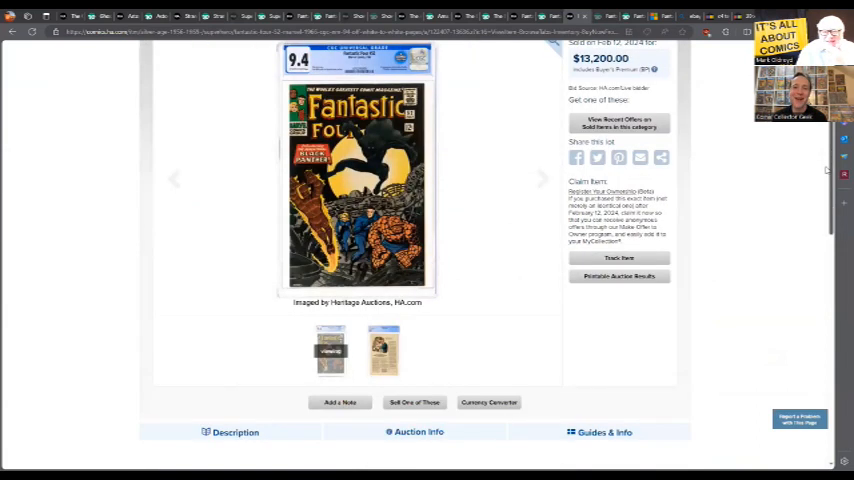
scroll(up, 3)
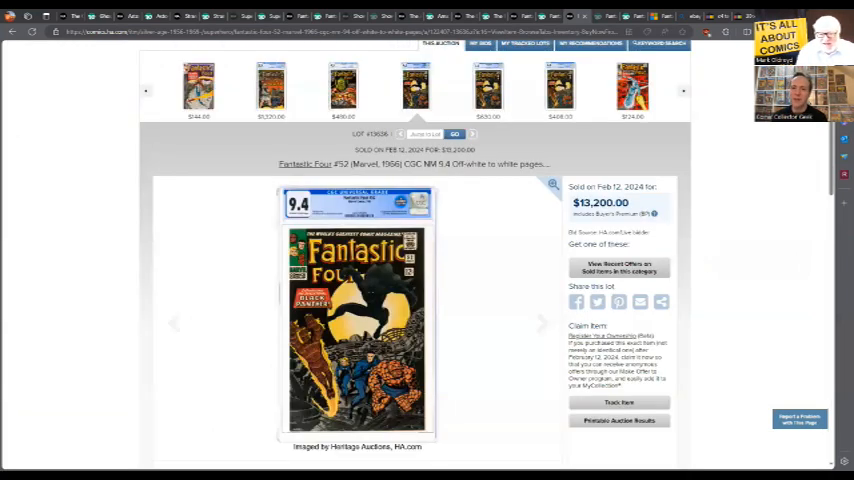
mouse_move(706, 266)
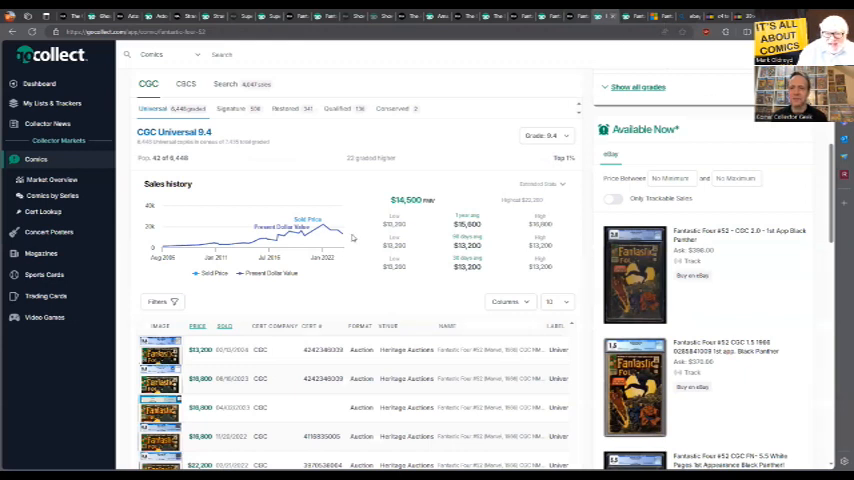
mouse_move(343, 234)
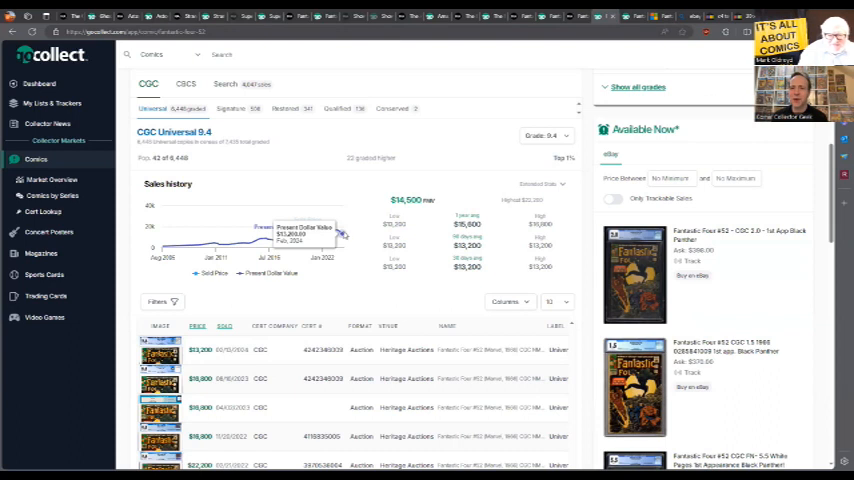
mouse_move(335, 235)
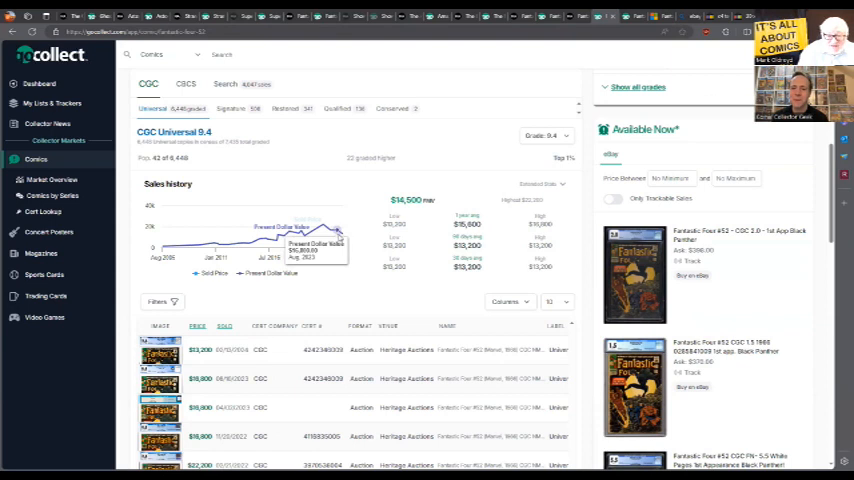
mouse_move(335, 235)
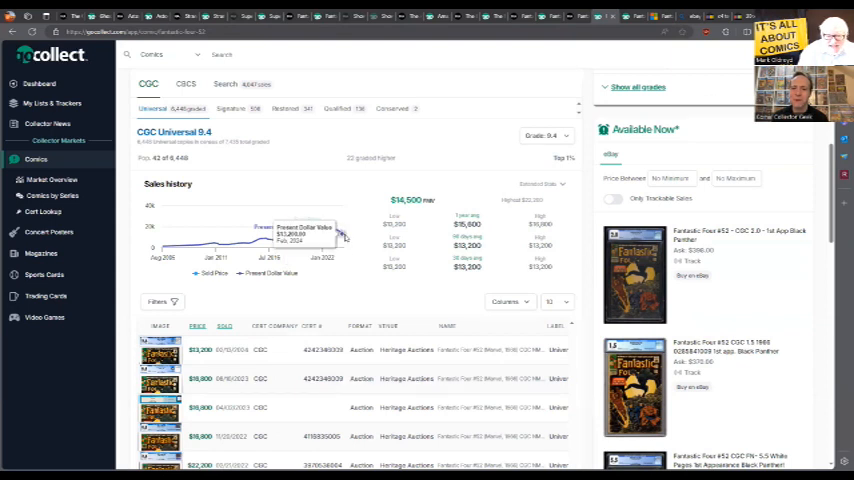
mouse_move(290, 240)
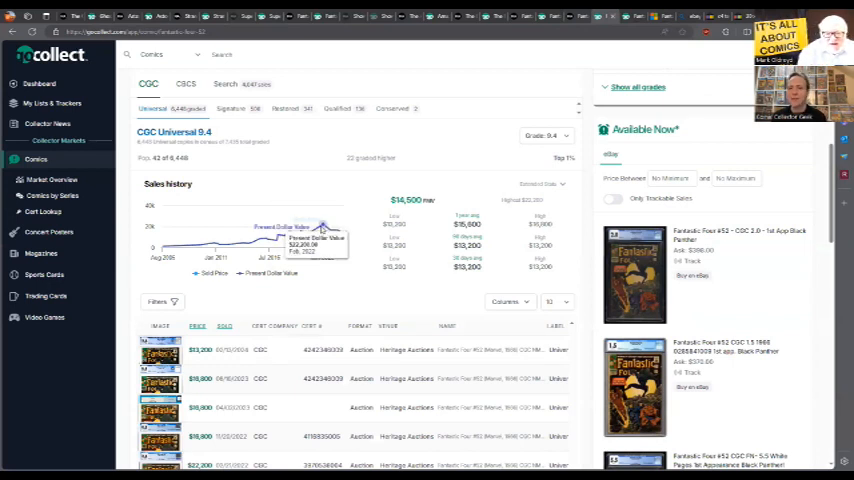
mouse_move(335, 235)
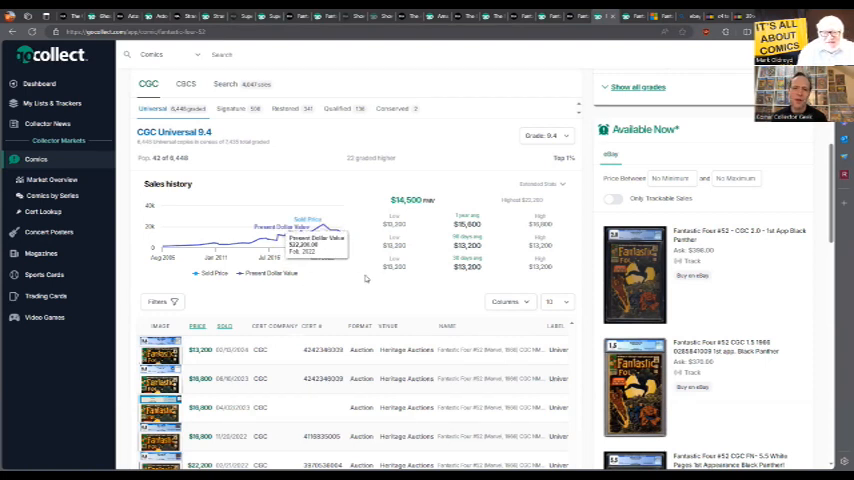
mouse_move(305, 238)
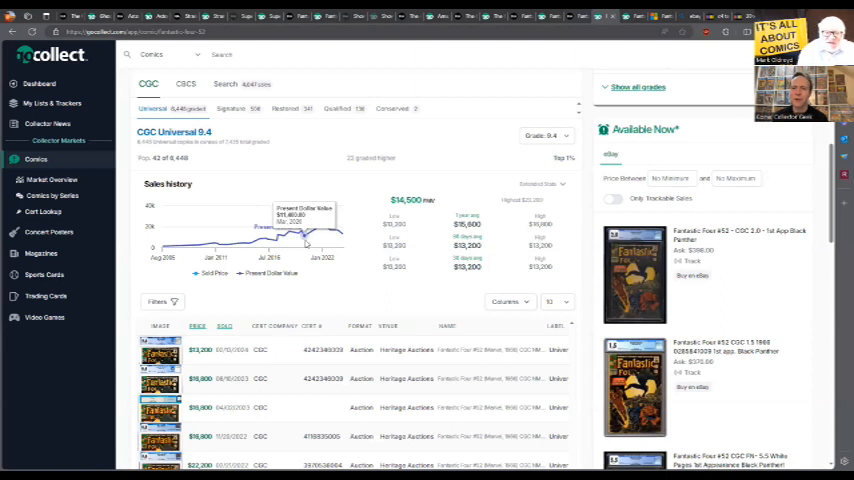
mouse_move(307, 237)
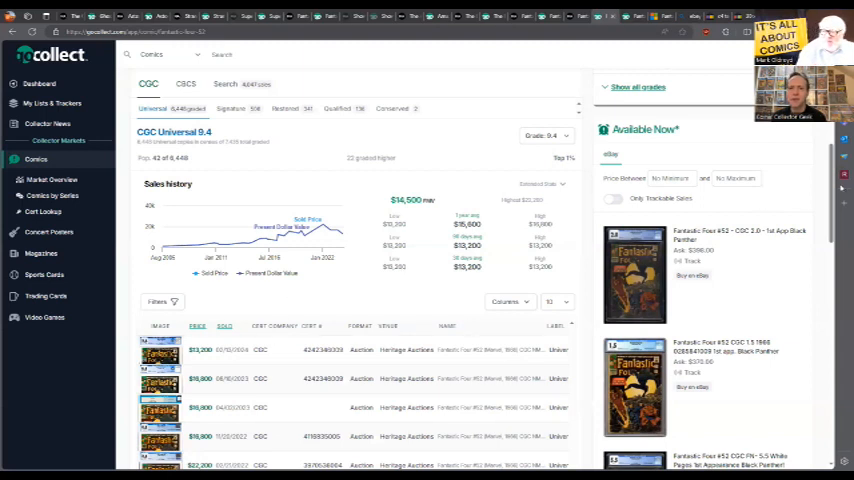
scroll(up, 3)
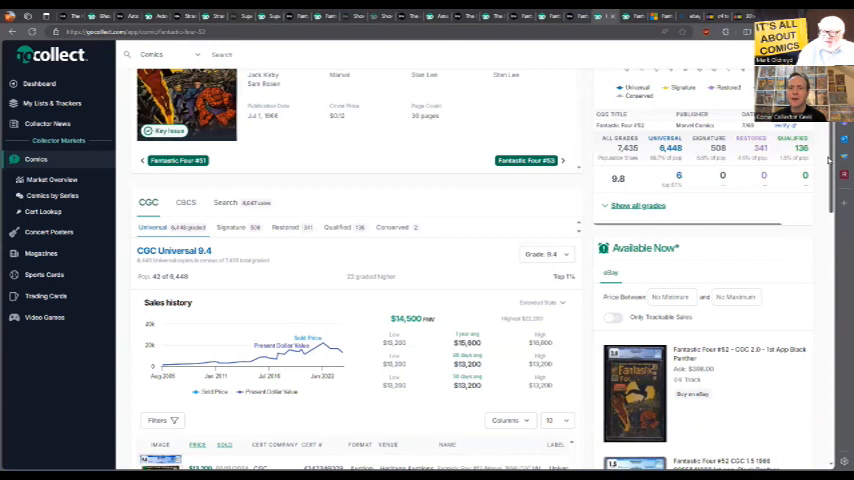
scroll(up, 3)
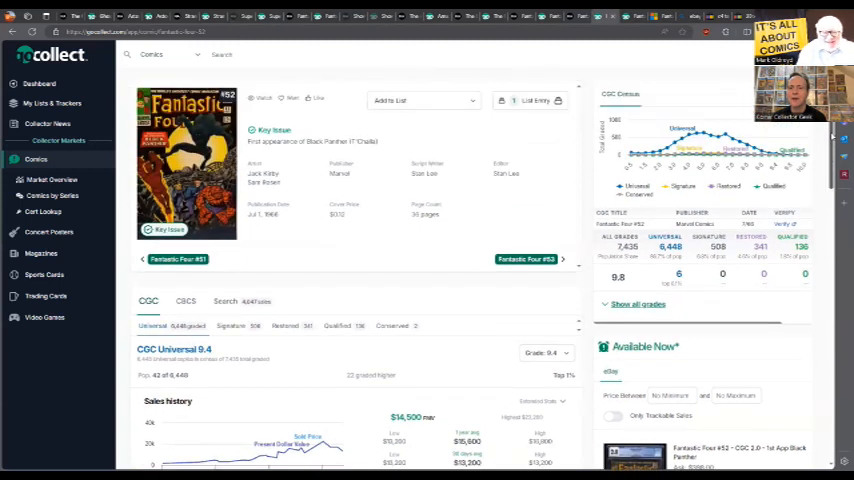
mouse_move(717, 285)
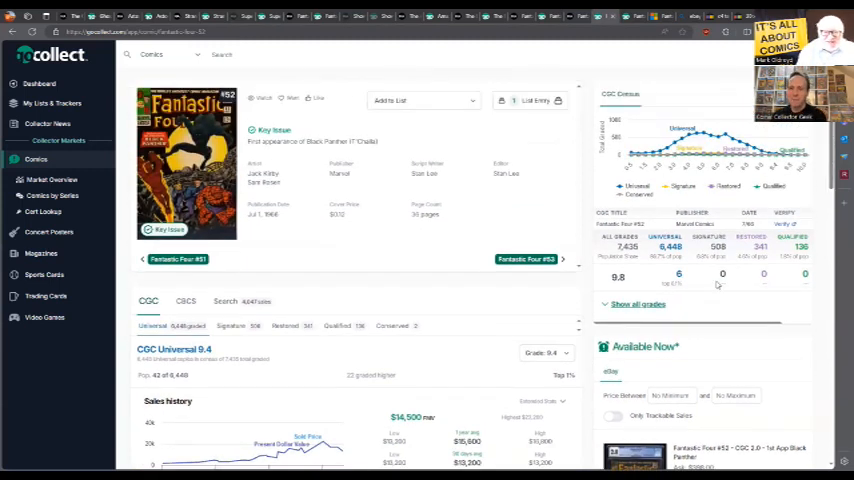
mouse_move(718, 285)
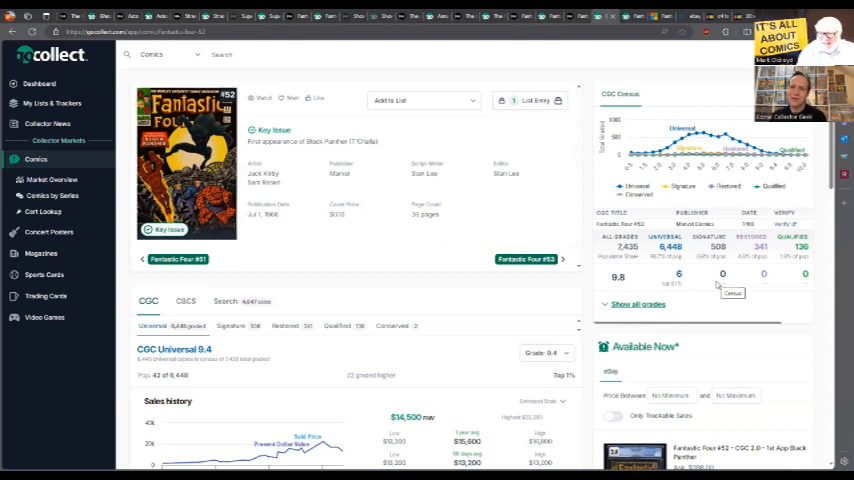